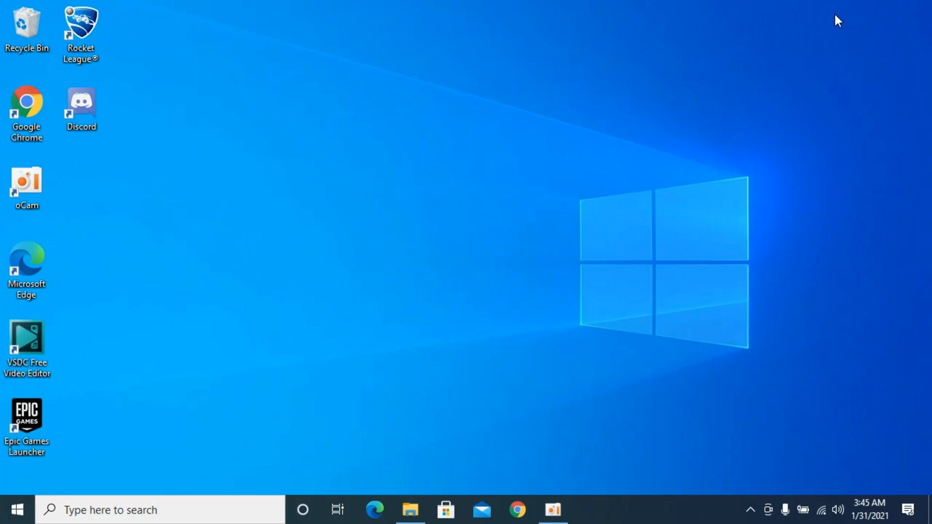
mouse_move(815, 32)
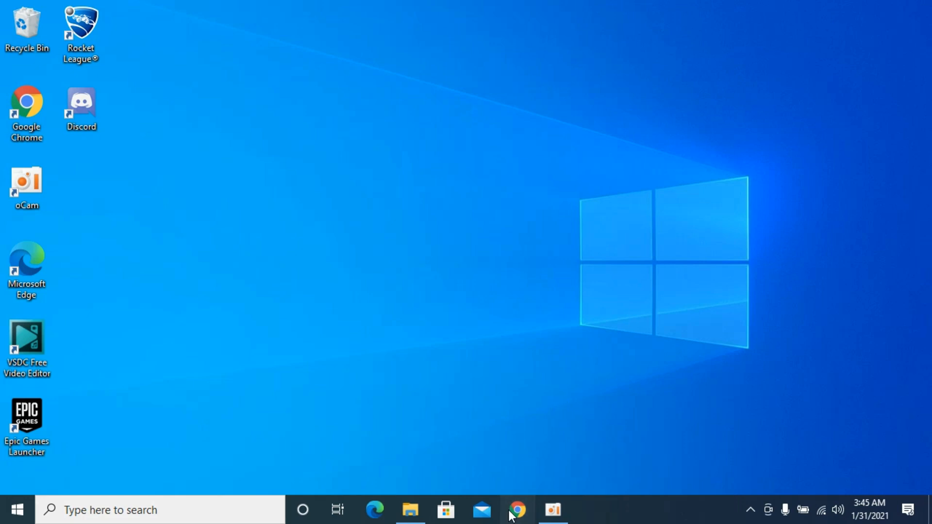
Step: Launch Chrome and load the logged-in Facebook home feed from the new-tab shortcut
left_click(516, 510)
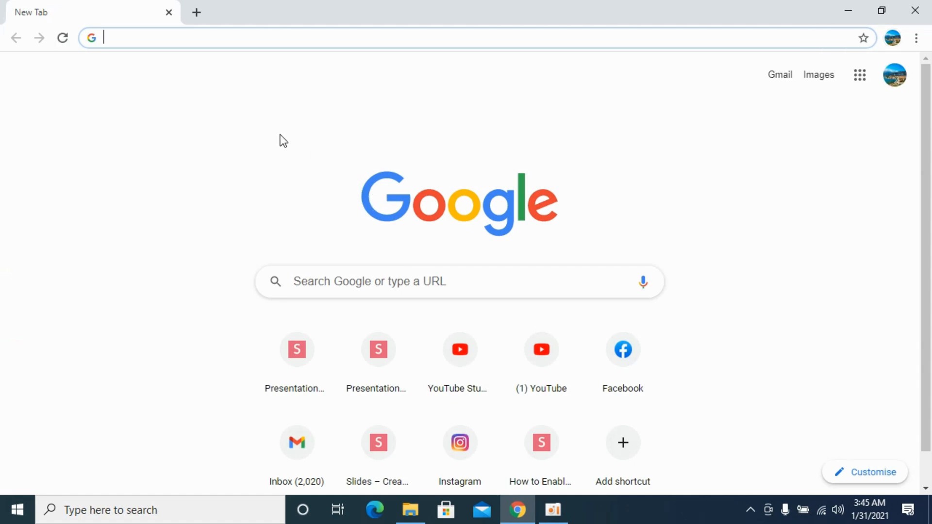
mouse_move(623, 357)
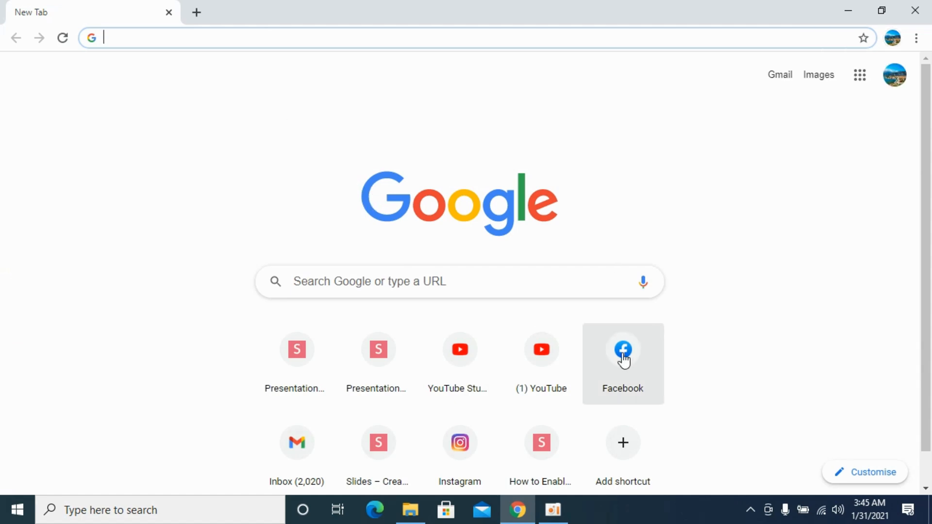
left_click(622, 349)
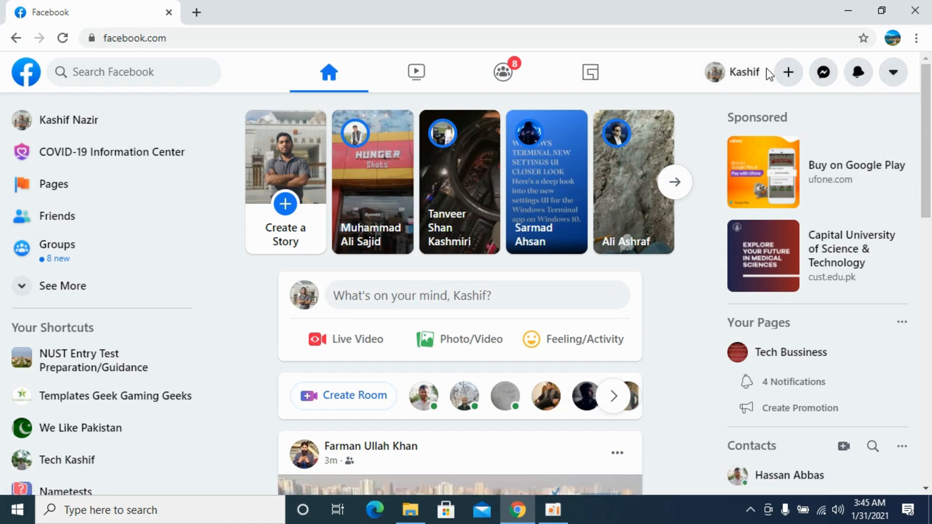
mouse_move(716, 79)
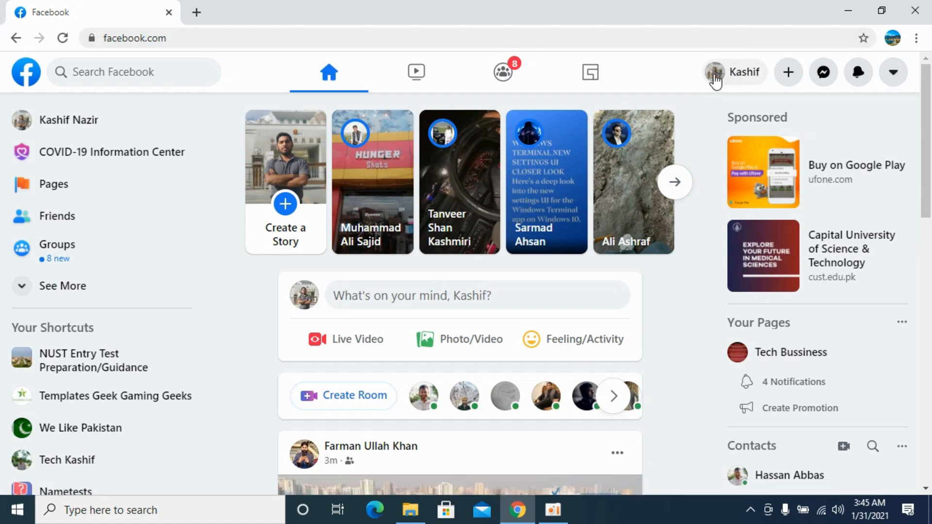
Step: Go to your own profile, open Edit Profile, and reach the About Overview
left_click(743, 72)
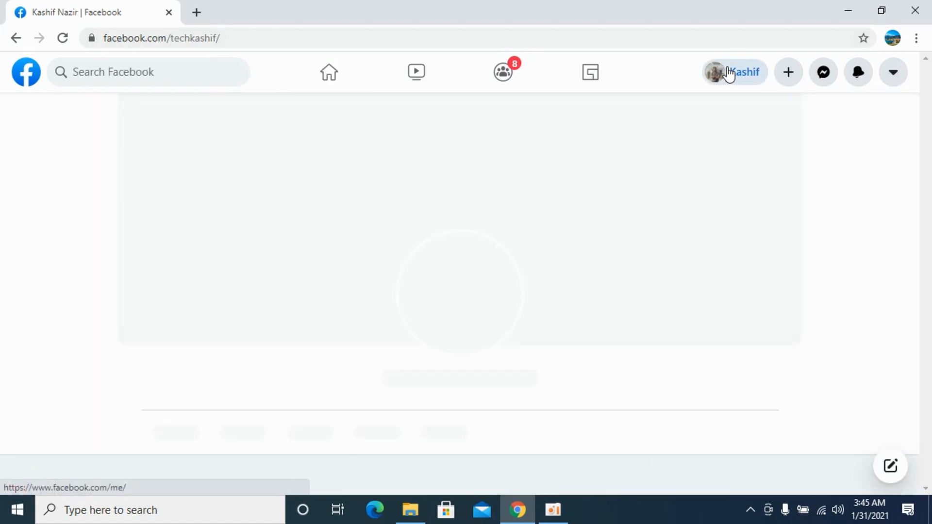
left_click(742, 71)
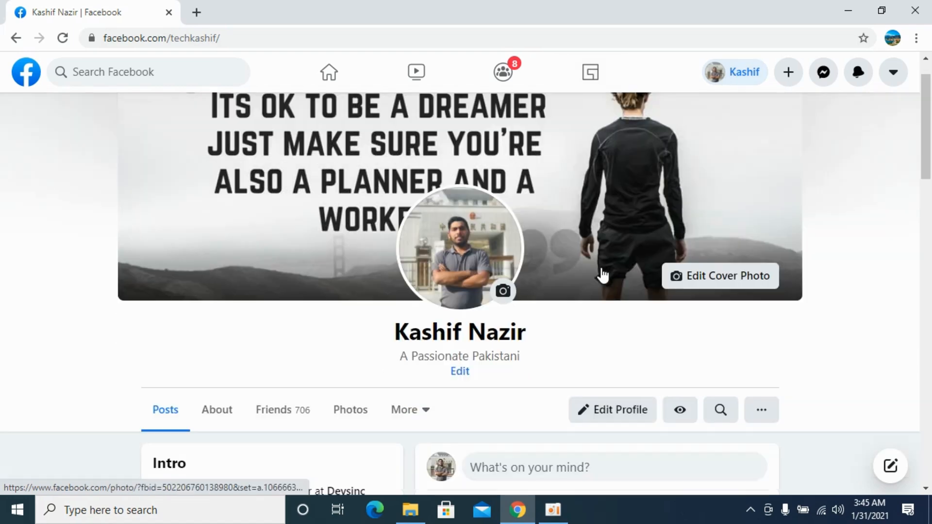
scroll("down", 3)
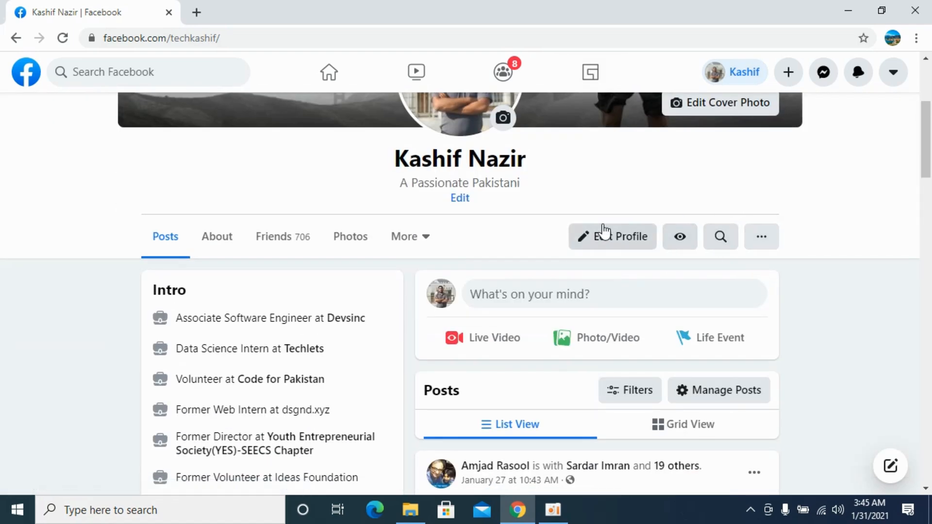
left_click(612, 236)
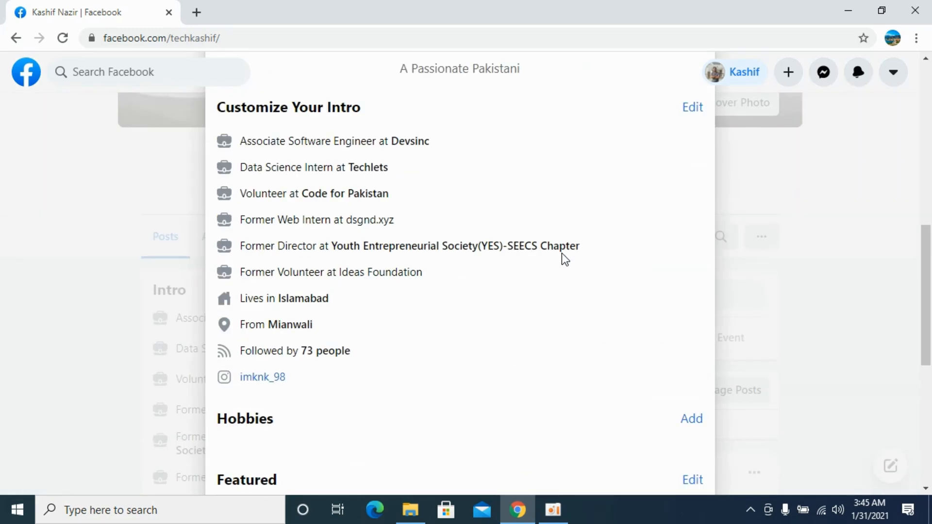
scroll("down", 3)
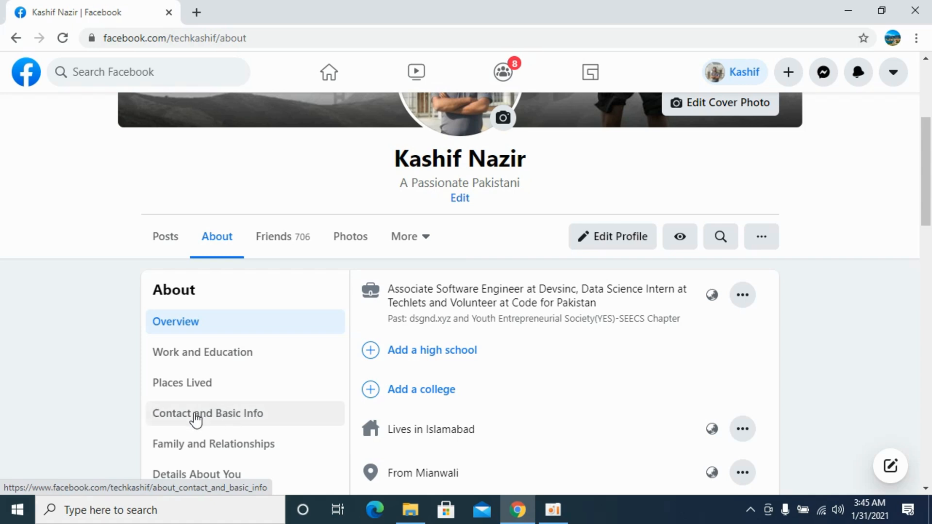
Step: Show Contact and Basic Info and scroll to the January 1, 1998 birth date
left_click(208, 413)
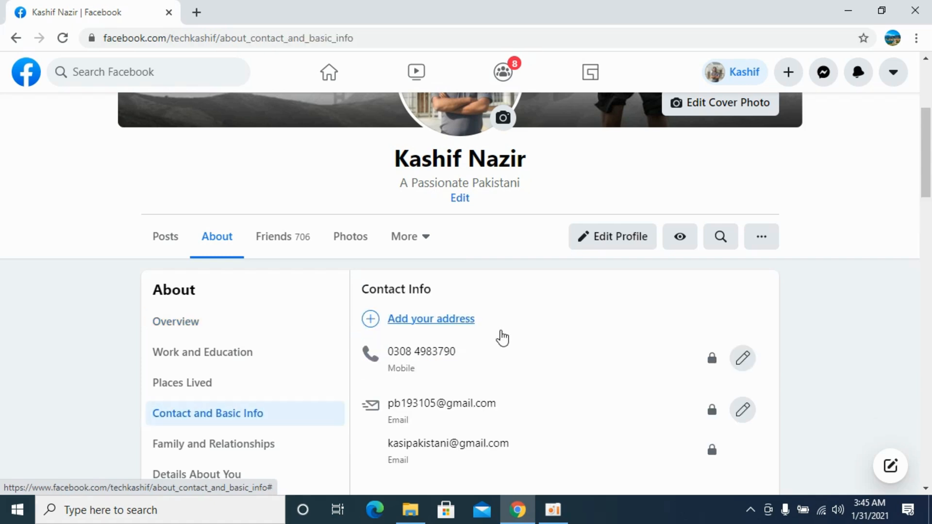
scroll("down", 3)
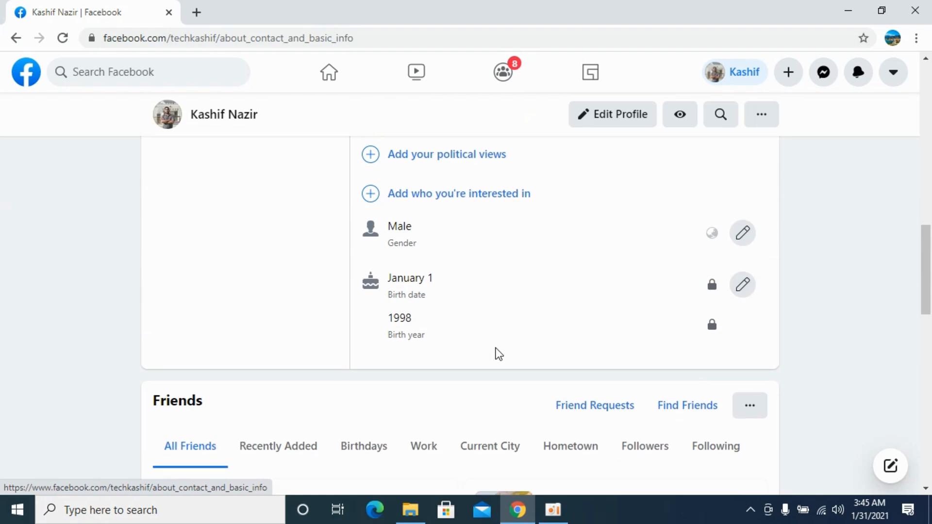
mouse_move(741, 274)
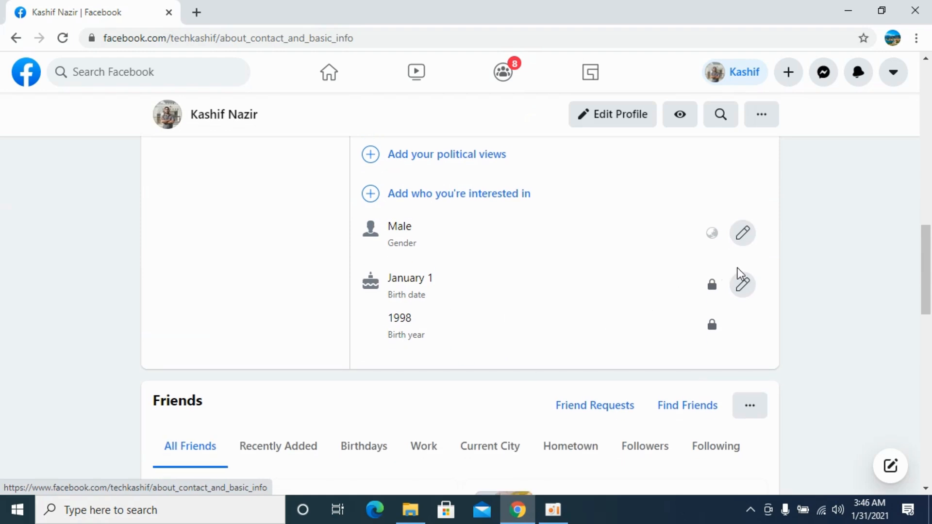
mouse_move(743, 291)
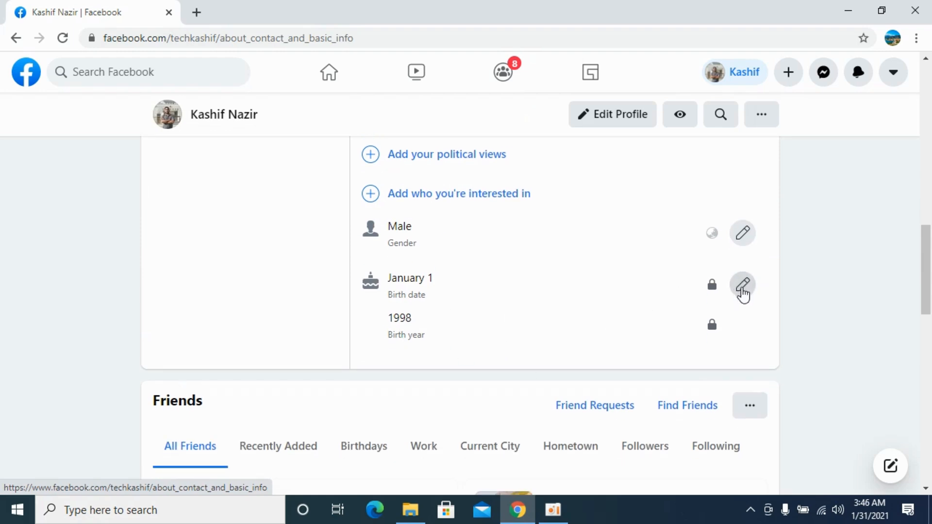
Step: Edit the birth date, and open 'Why can't I change my birthday?' in a new tab
left_click(742, 285)
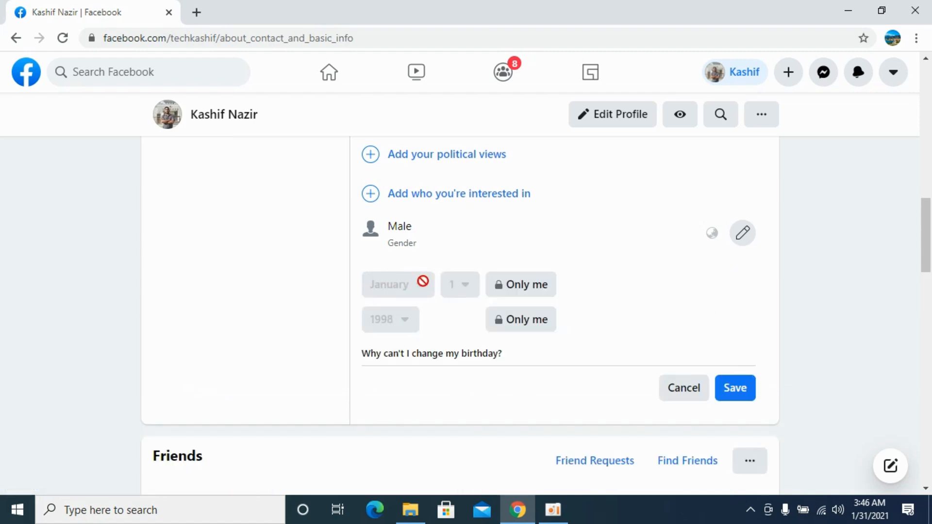
mouse_move(398, 365)
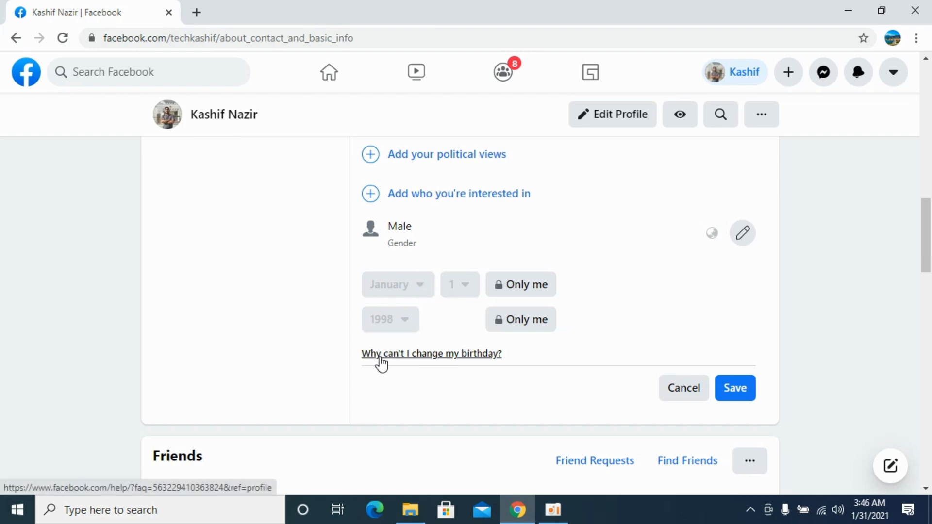
mouse_move(437, 361)
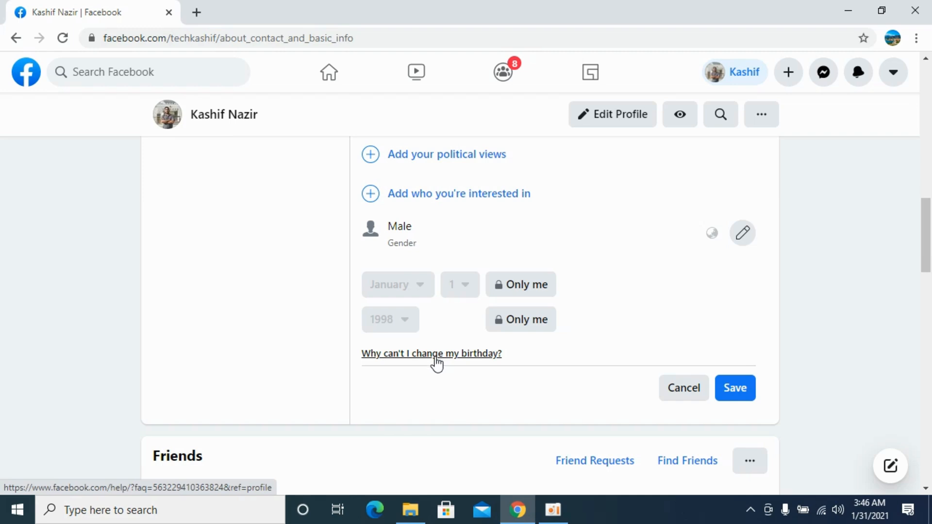
right_click(431, 353)
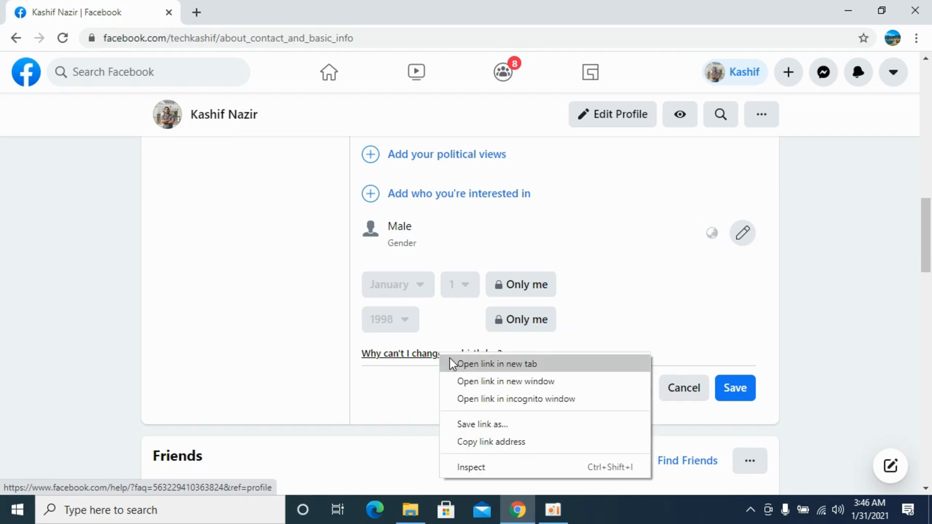
left_click(496, 364)
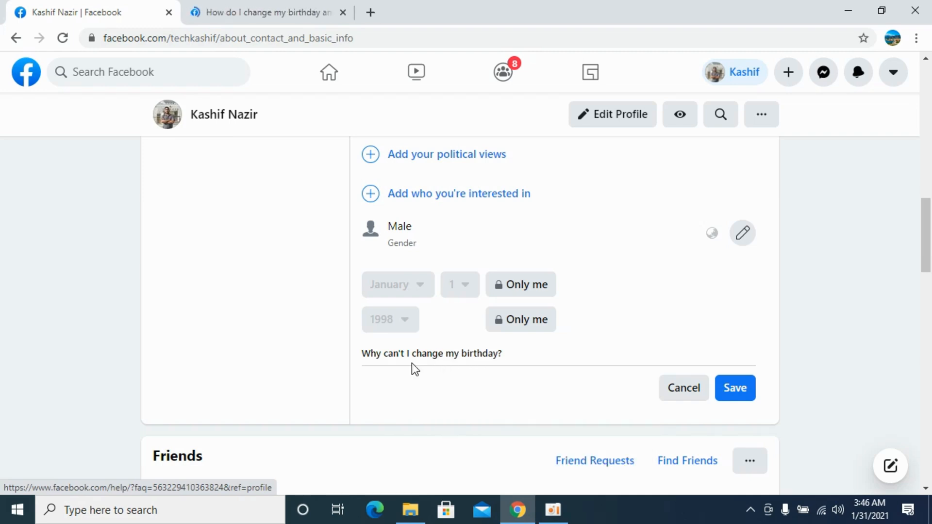
mouse_move(488, 249)
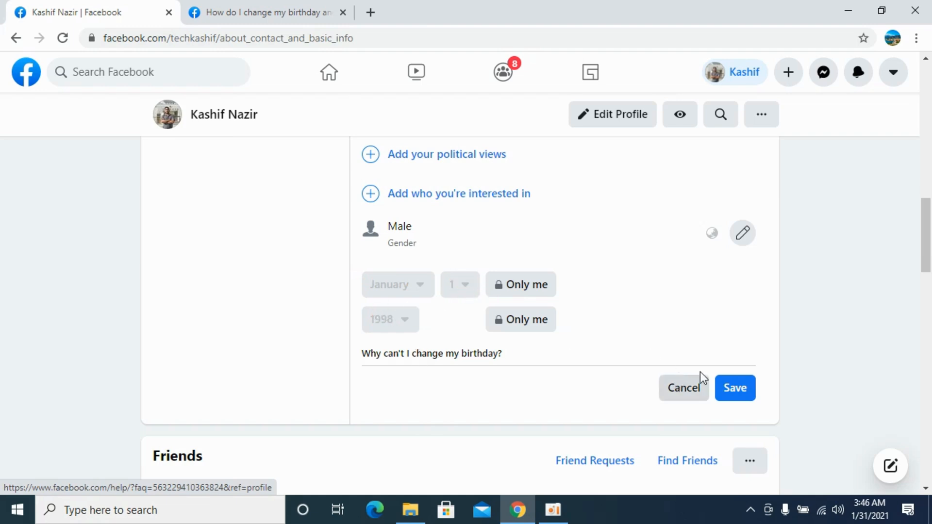
mouse_move(252, 32)
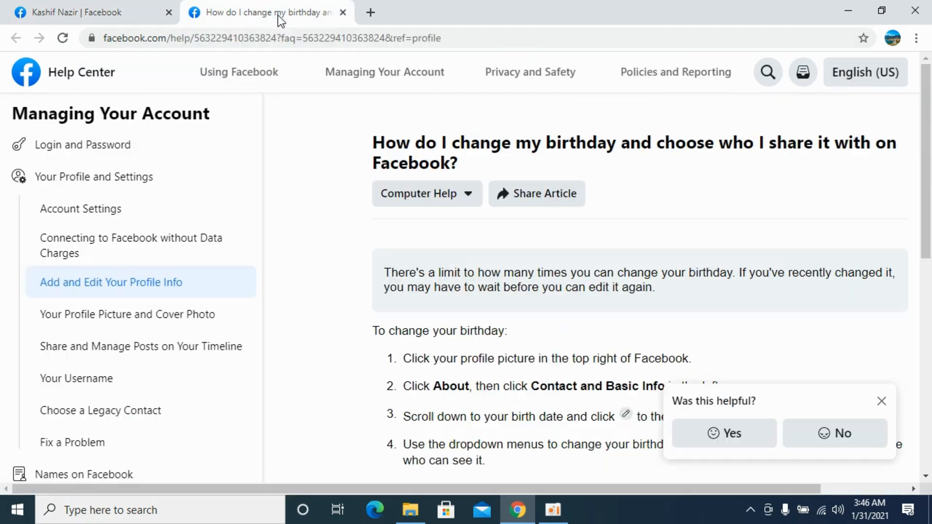
left_click_drag(385, 272, 607, 287)
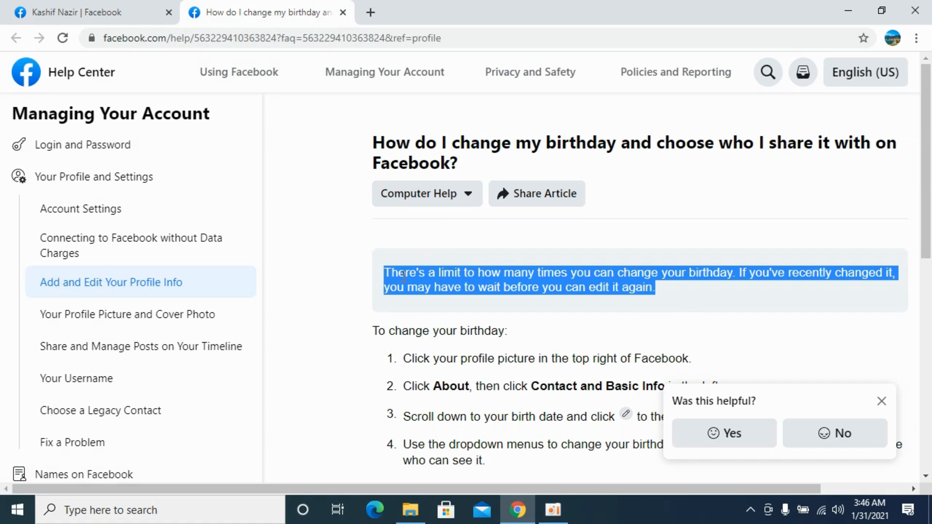
mouse_move(609, 268)
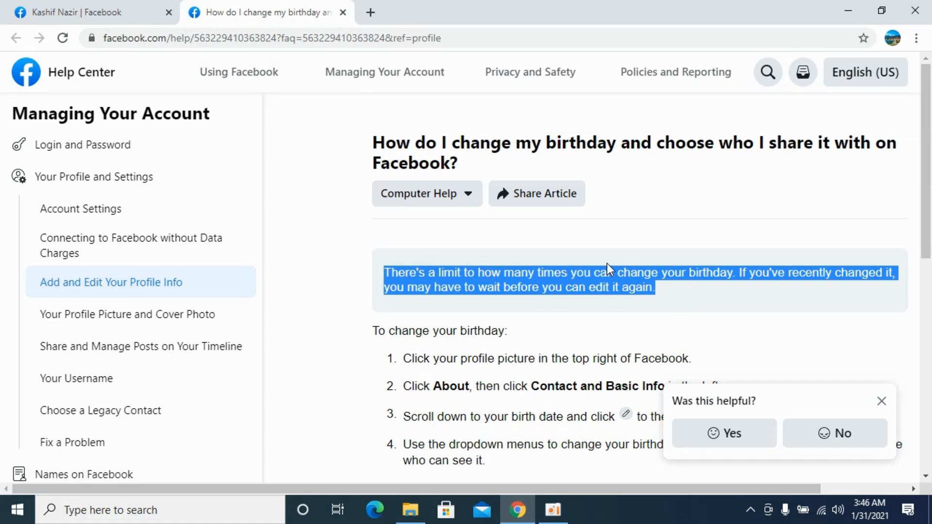
mouse_move(838, 276)
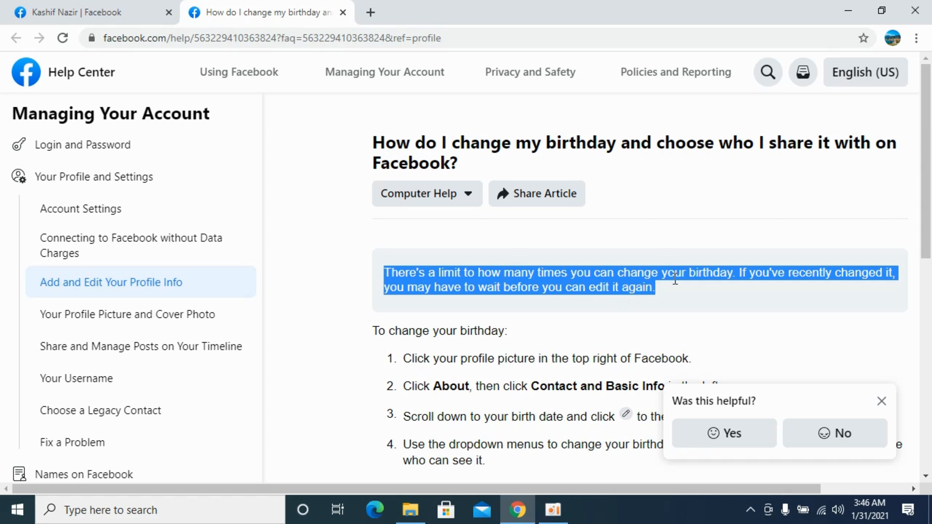
left_click(92, 11)
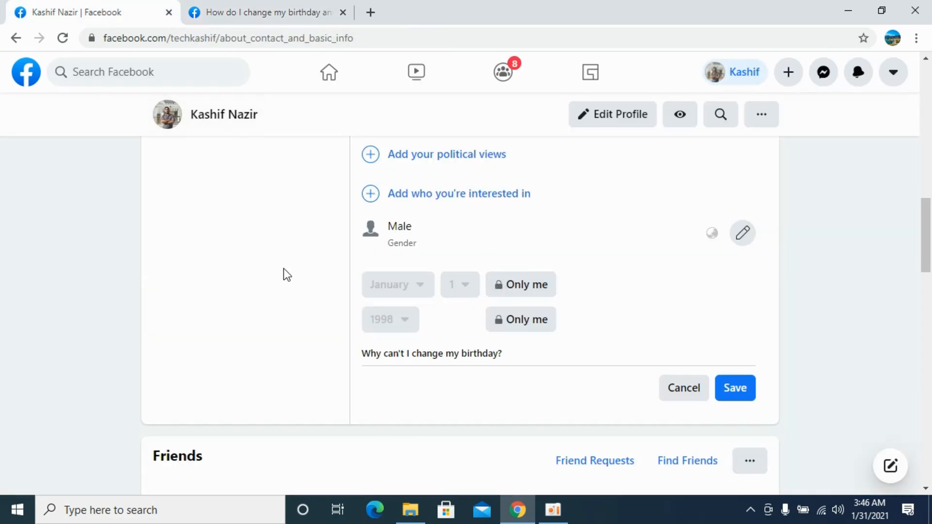